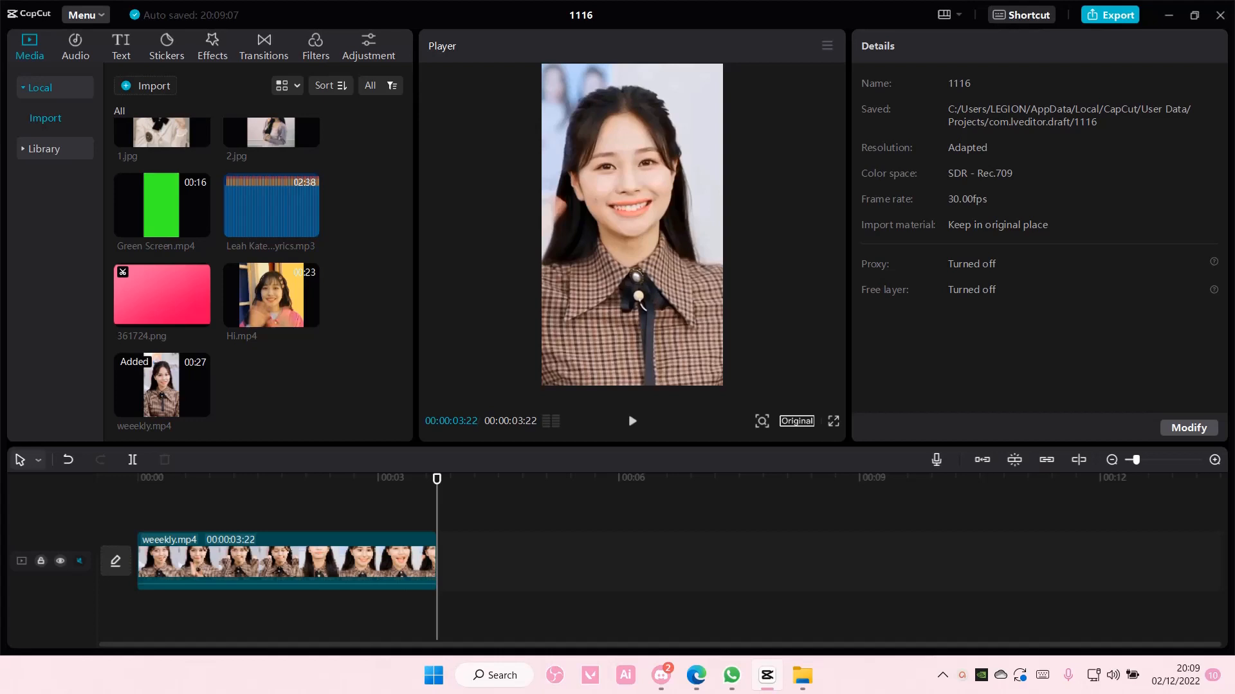
{"action": "mouse_move", "coordinate": [839, 339]}
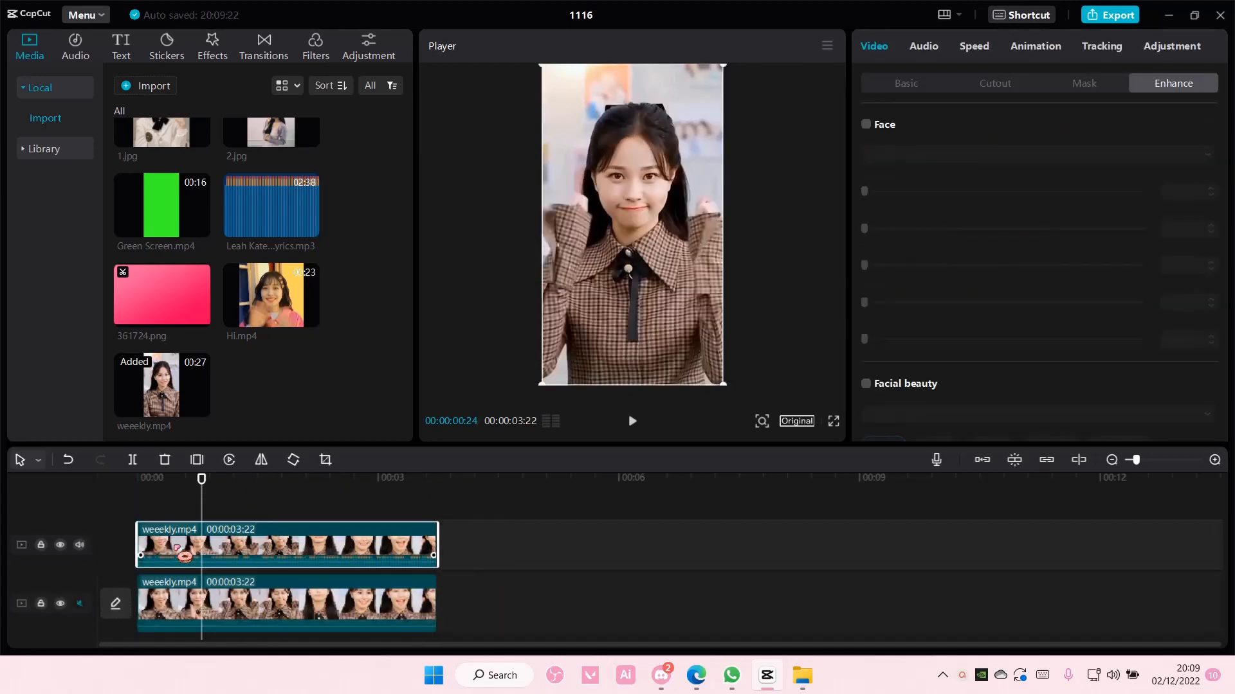
Put a circle mask around her face on the lower clip, then bring up Cutout for the upper clip.
{"action": "left_click", "coordinate": [285, 604]}
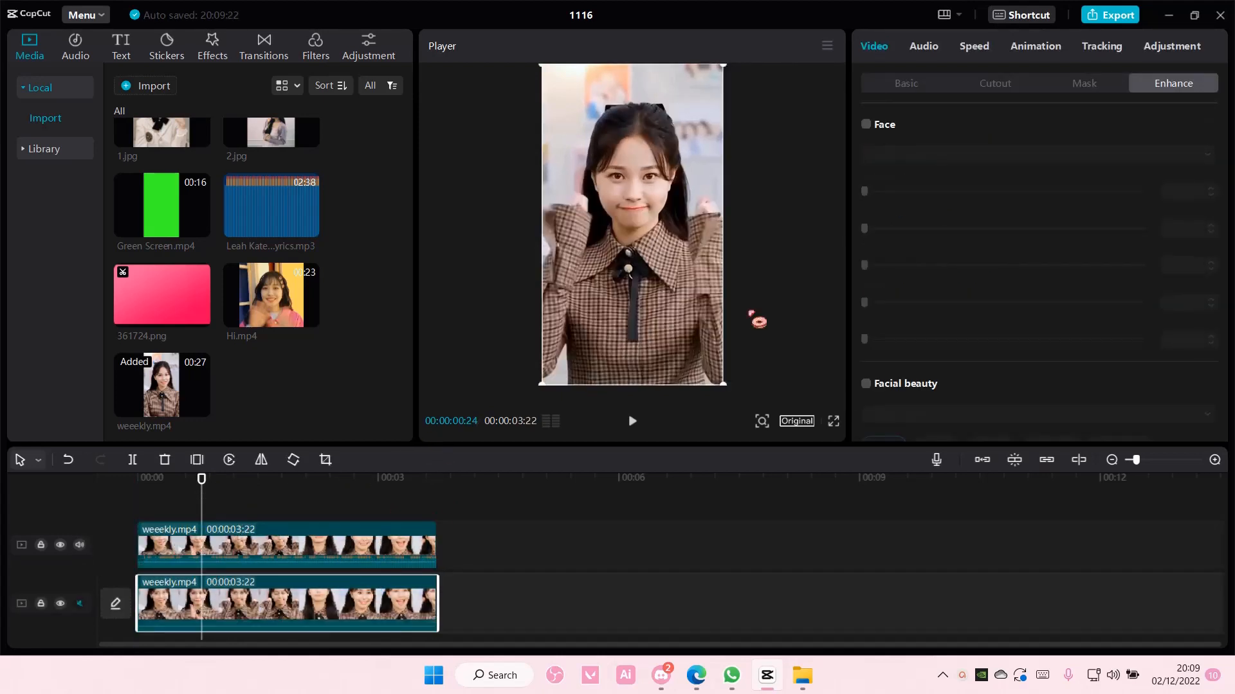
{"action": "left_click", "coordinate": [1083, 83]}
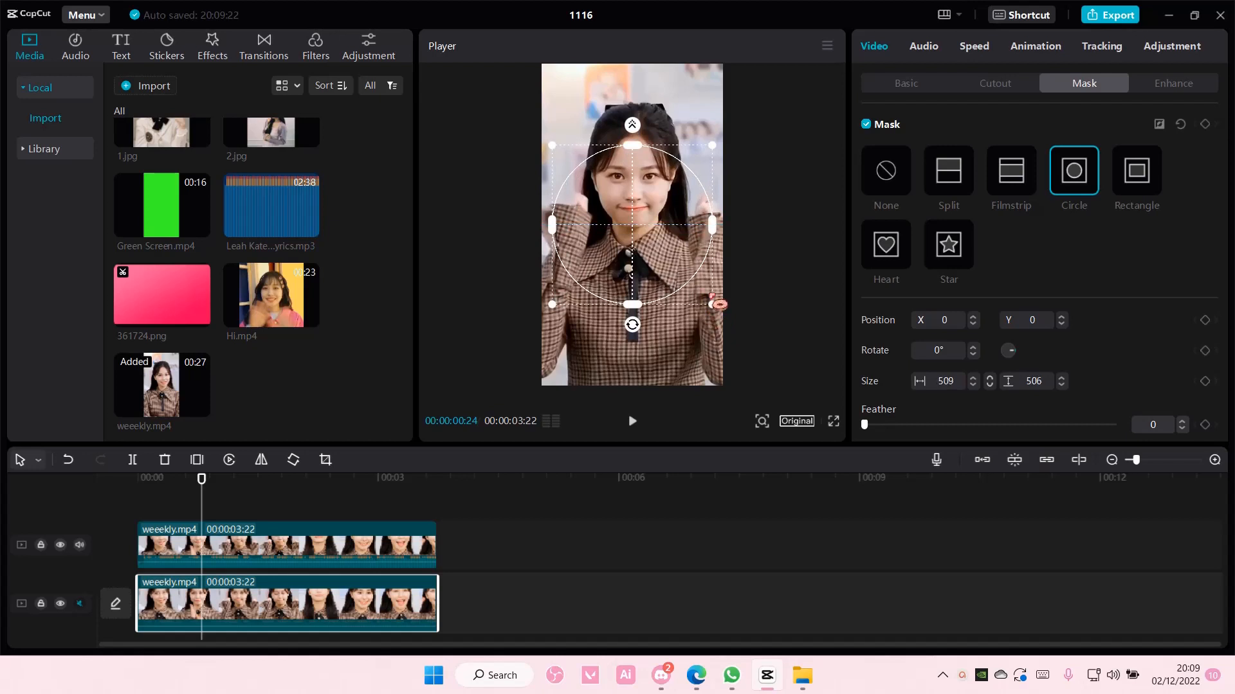
{"action": "left_click", "coordinate": [885, 169]}
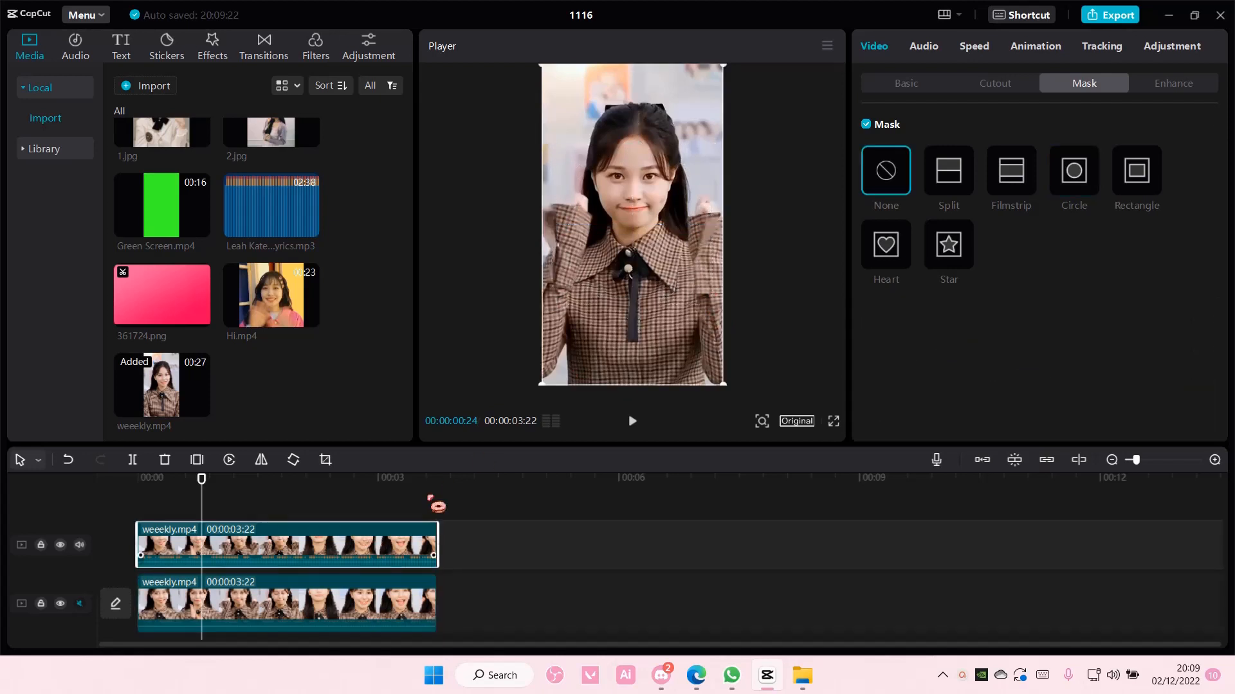
{"action": "left_click", "coordinate": [993, 83]}
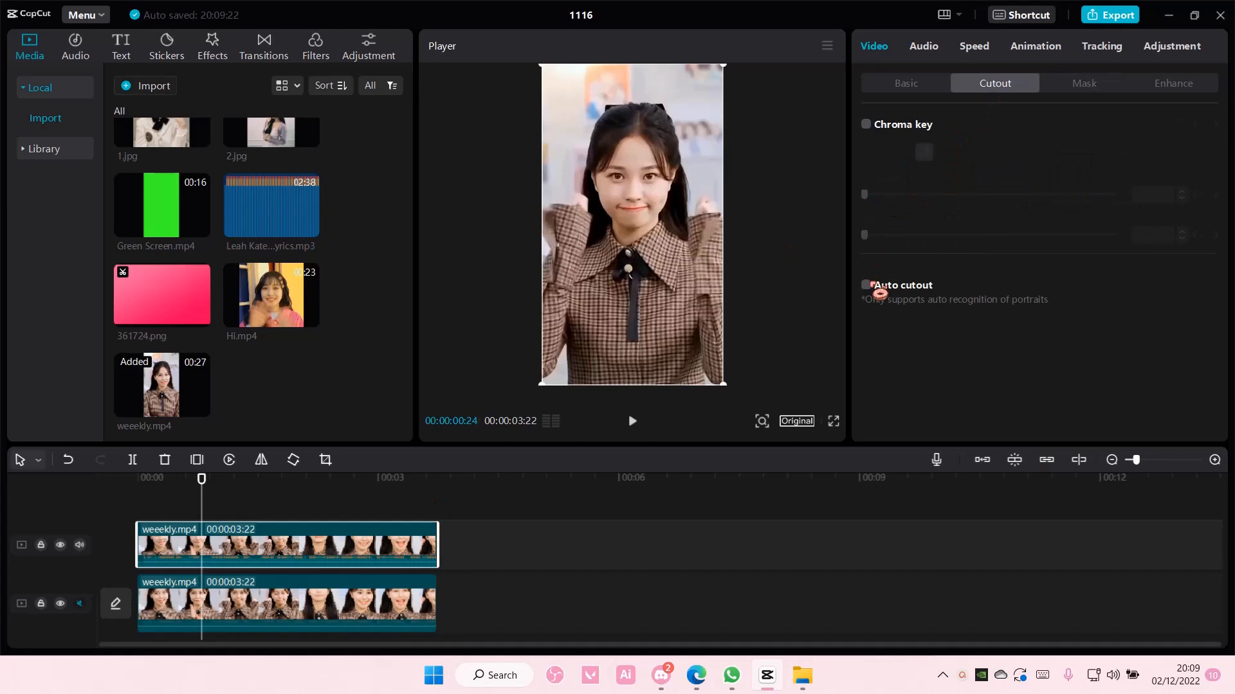
Apply Auto cutout to the upper weeekly.mp4 copy and deselect to view her head popping out.
{"action": "left_click", "coordinate": [866, 285]}
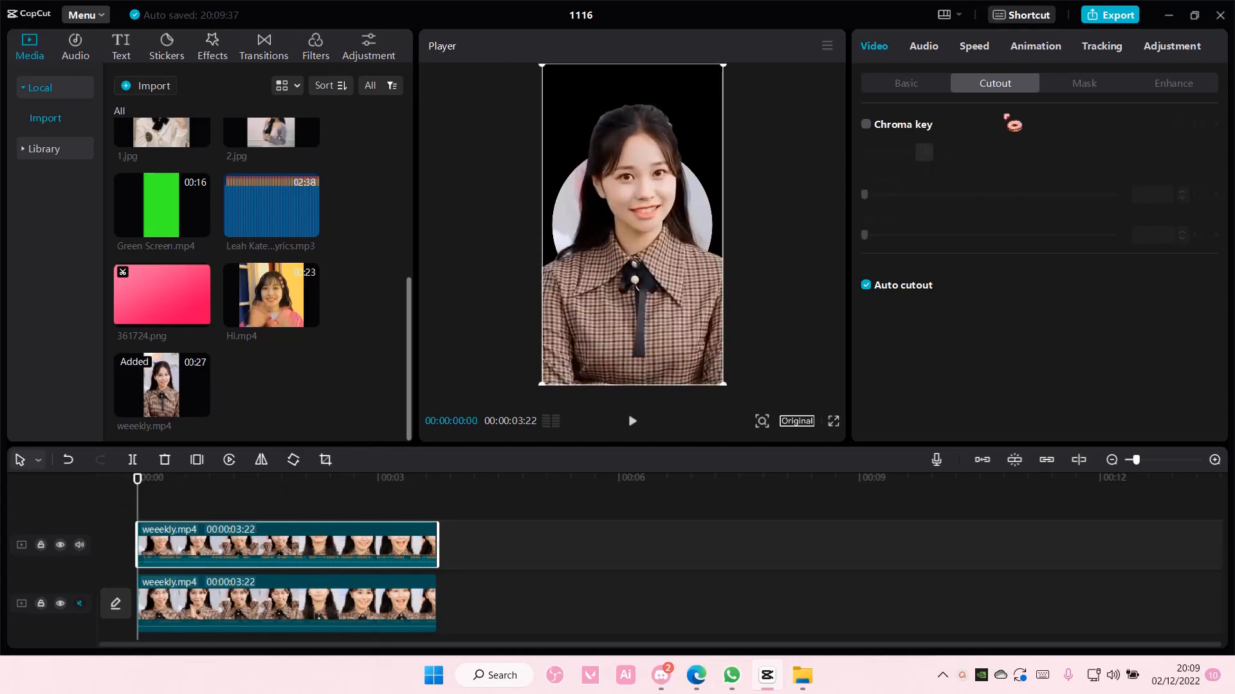
{"action": "left_click", "coordinate": [1083, 83]}
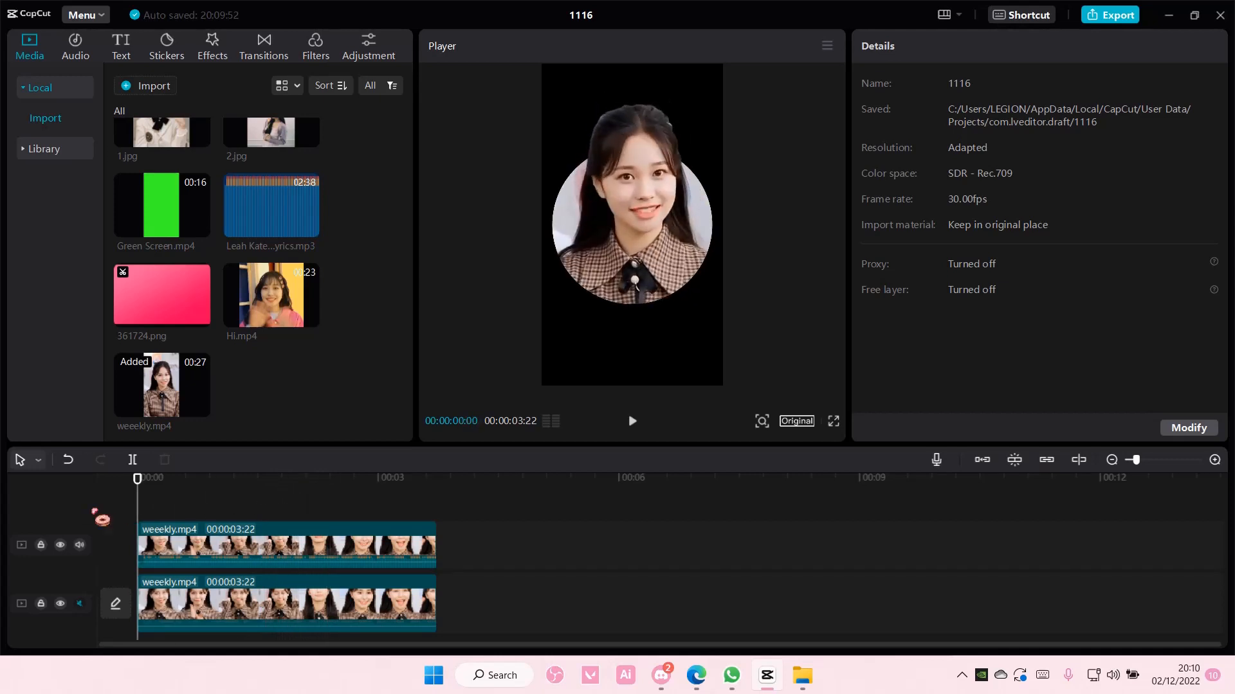
Merge both weeekly.mp4 copies into a compound clip, scale it to 74%, and set Canvas to Style.
{"action": "left_click", "coordinate": [284, 543]}
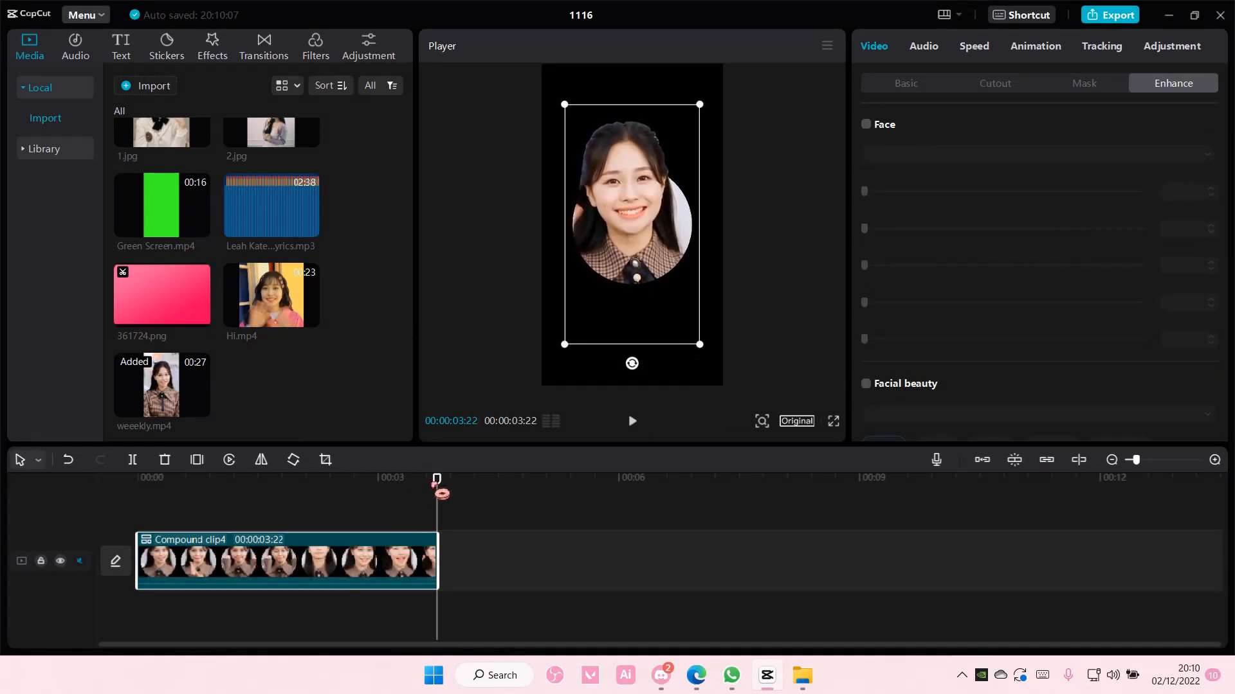
{"action": "left_click", "coordinate": [137, 478]}
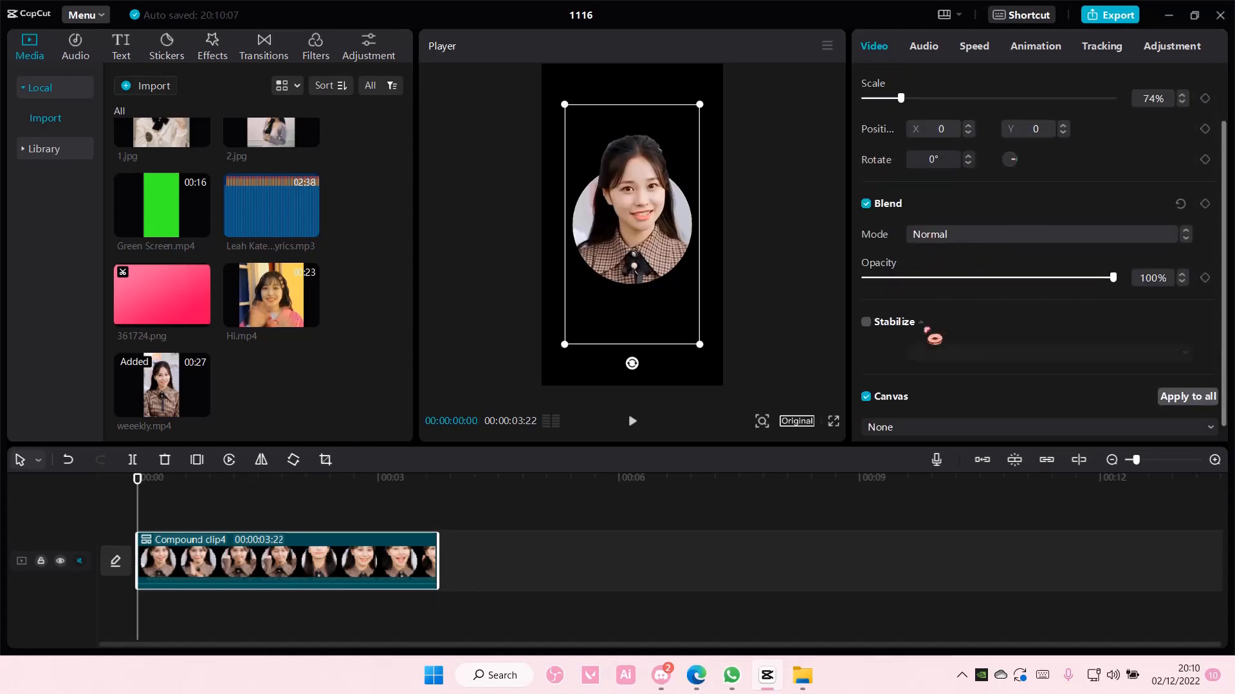
{"action": "scroll", "scroll_direction": "down", "scroll_amount": 3}
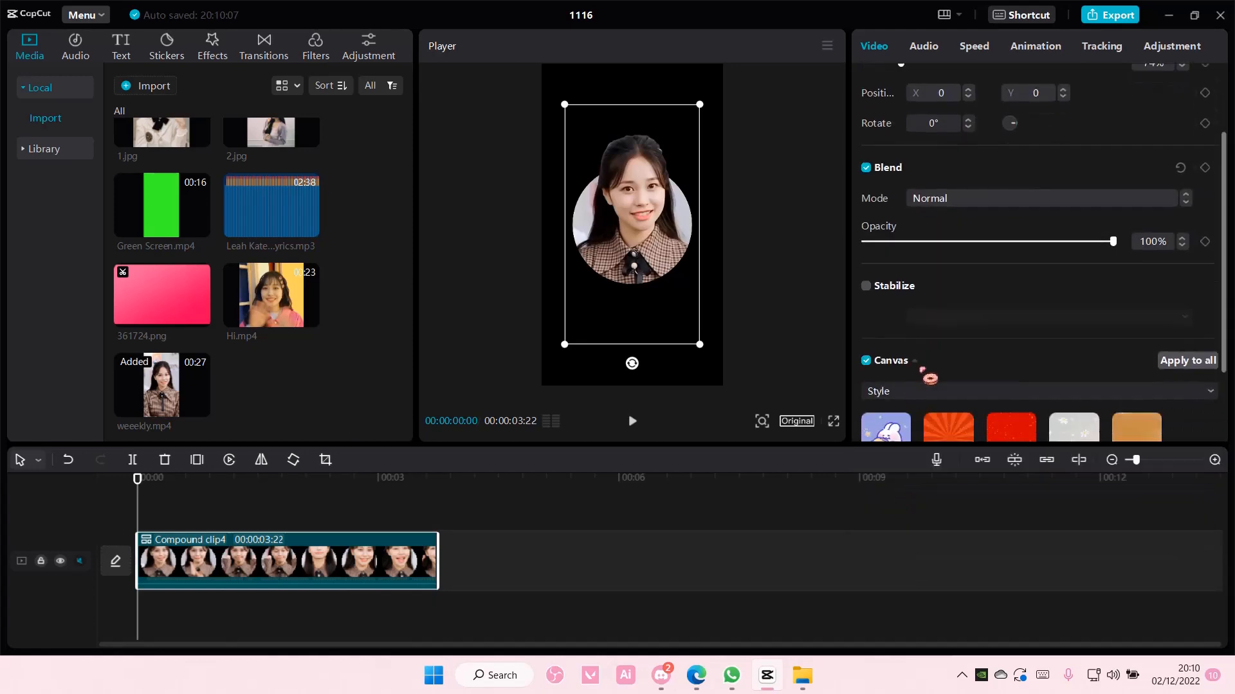
{"action": "scroll", "scroll_direction": "down", "scroll_amount": 3}
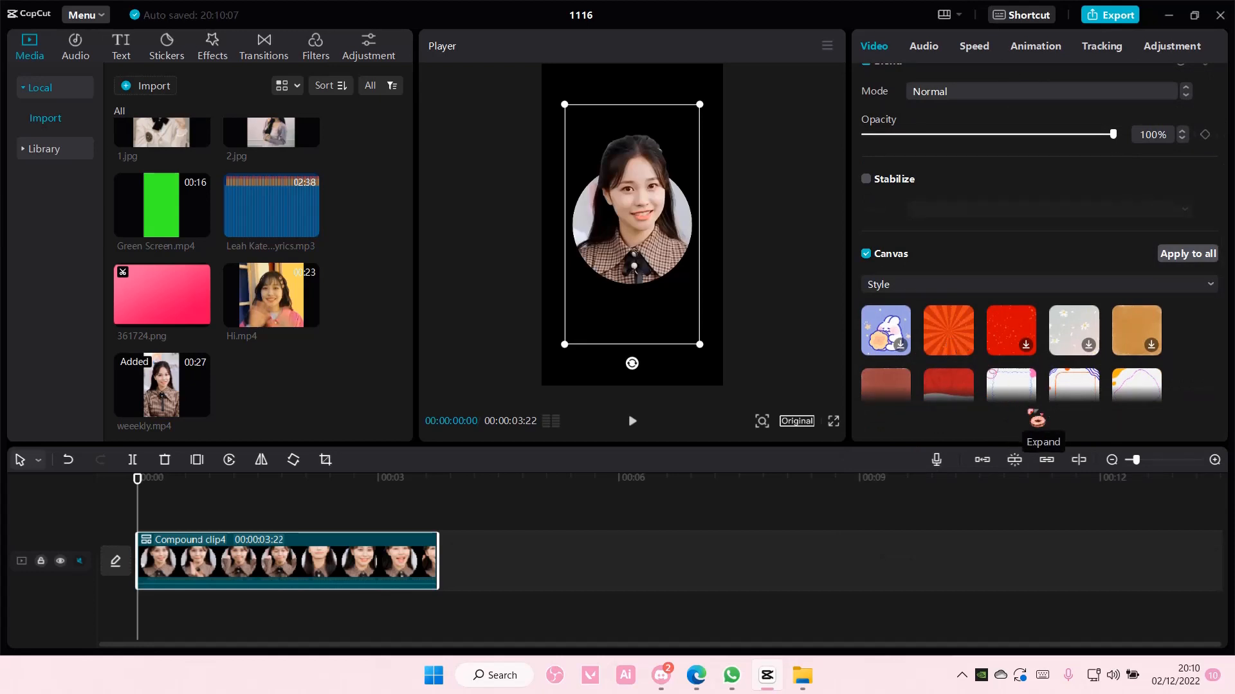
Try daisy, pink floral, blue moon and blue hearts-and-stars canvases, then keep the pastel flowers.
{"action": "left_click", "coordinate": [1072, 330]}
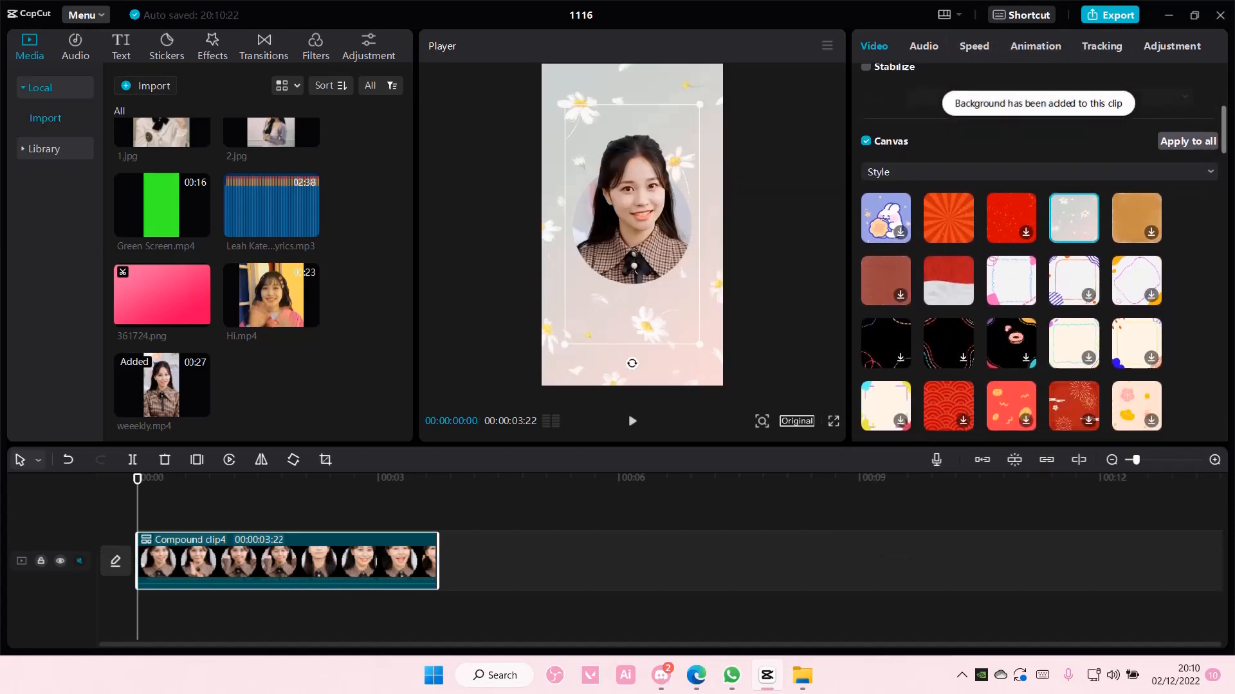
{"action": "scroll", "scroll_direction": "down", "scroll_amount": 3}
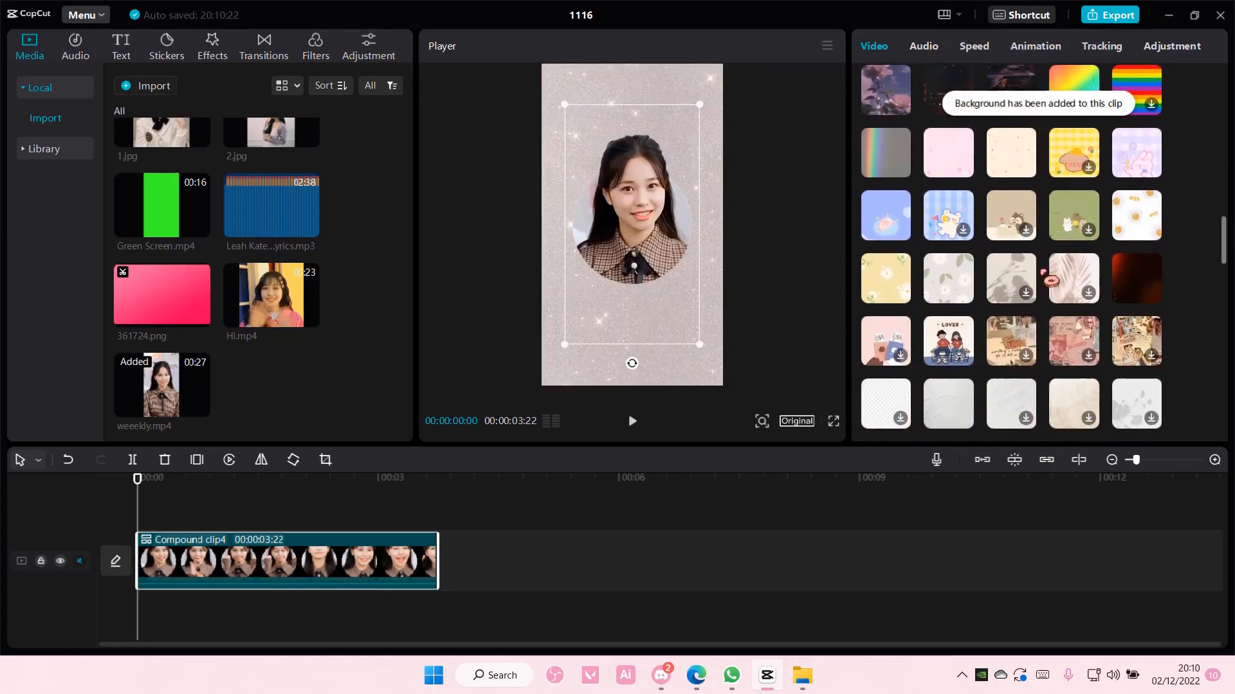
{"action": "left_click", "coordinate": [947, 190]}
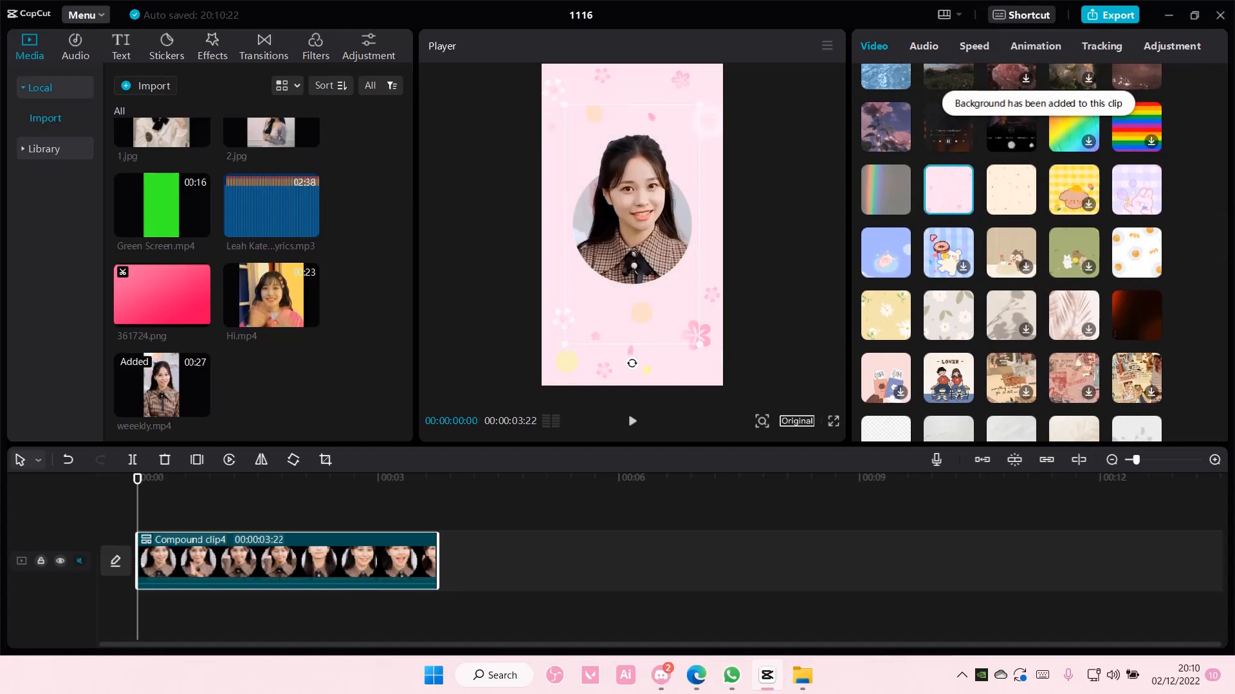
{"action": "scroll", "scroll_direction": "down", "scroll_amount": 3}
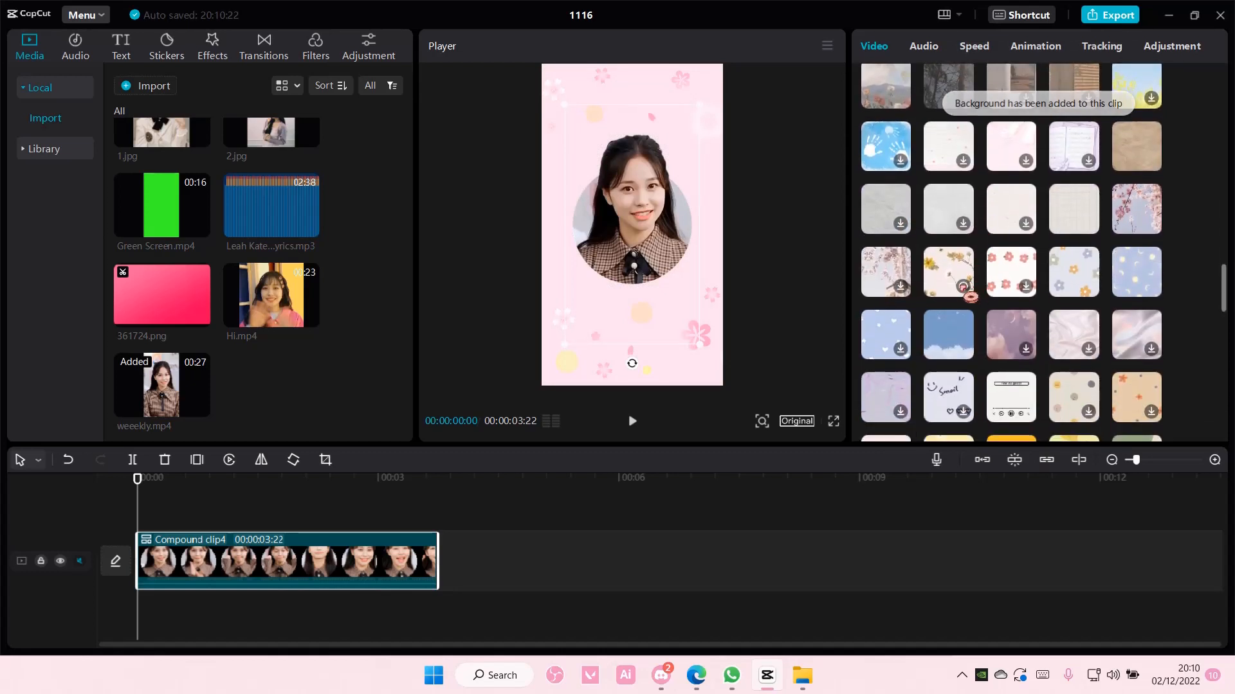
{"action": "left_click", "coordinate": [1072, 271]}
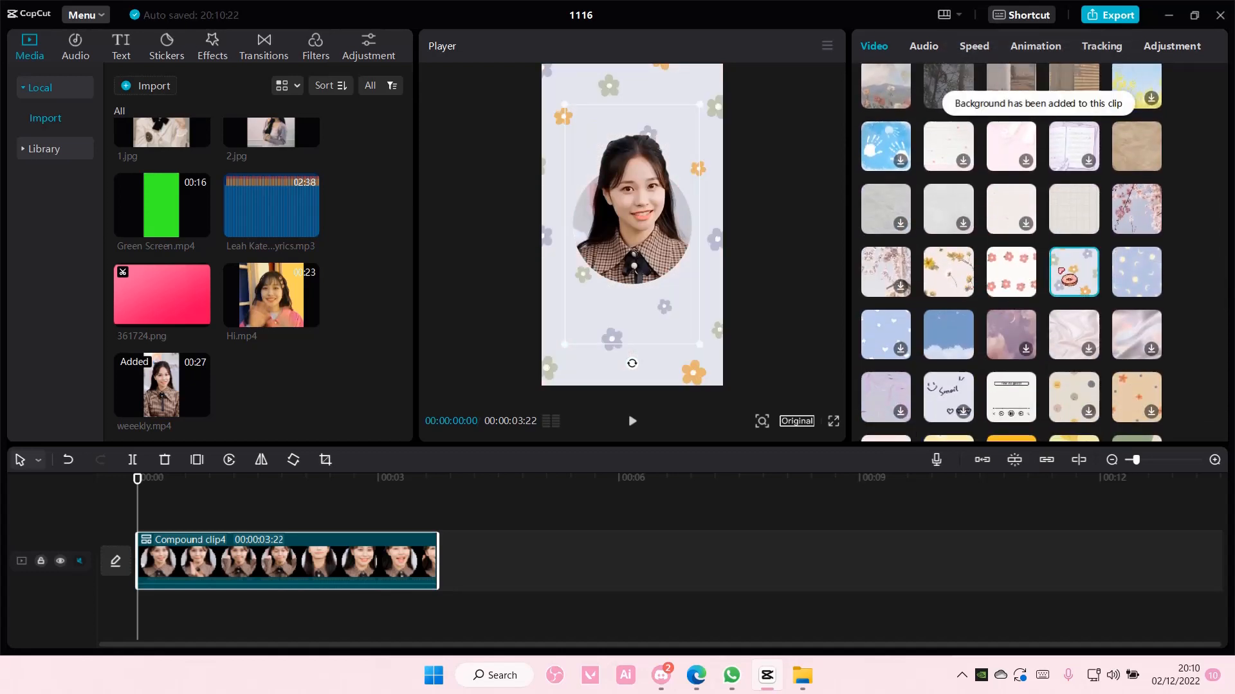
{"action": "left_click", "coordinate": [1136, 271]}
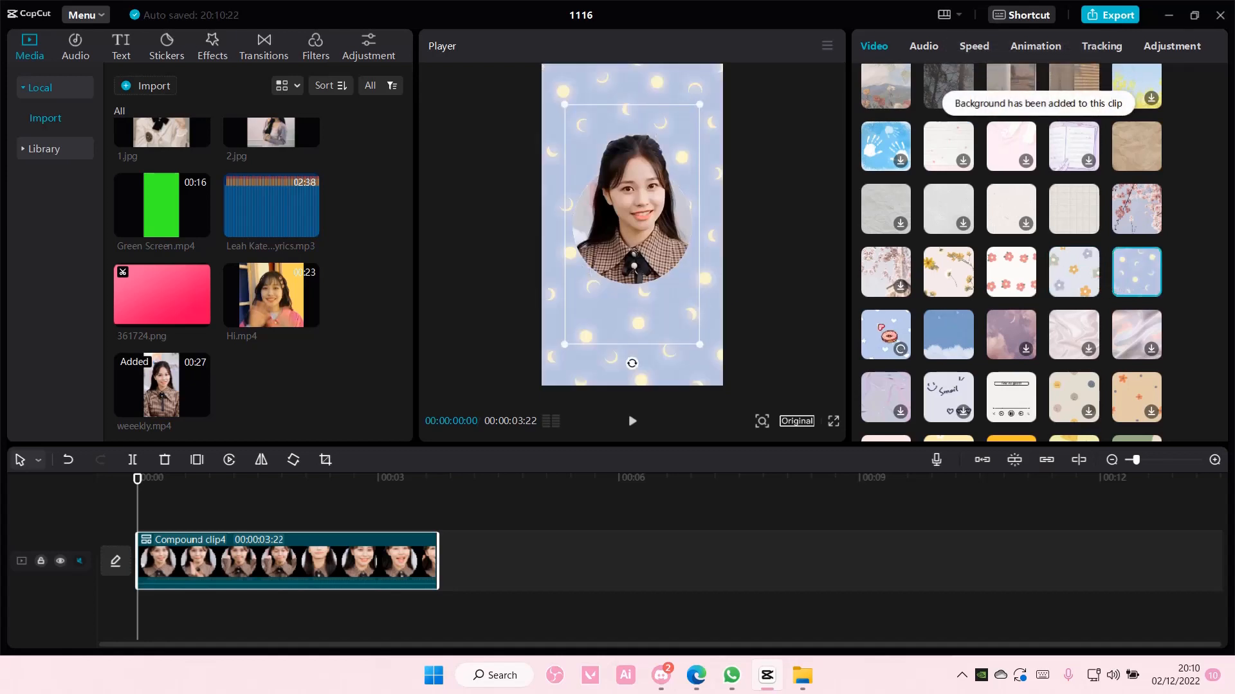
{"action": "left_click", "coordinate": [884, 334]}
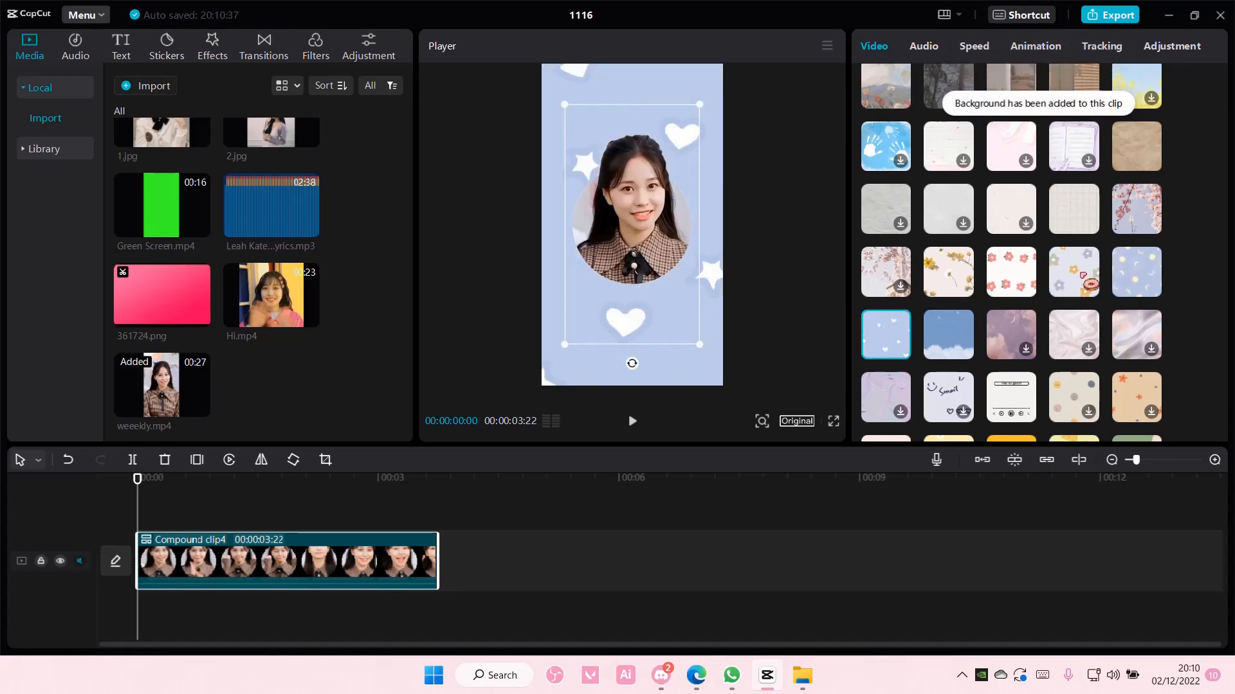
{"action": "left_click", "coordinate": [1073, 272]}
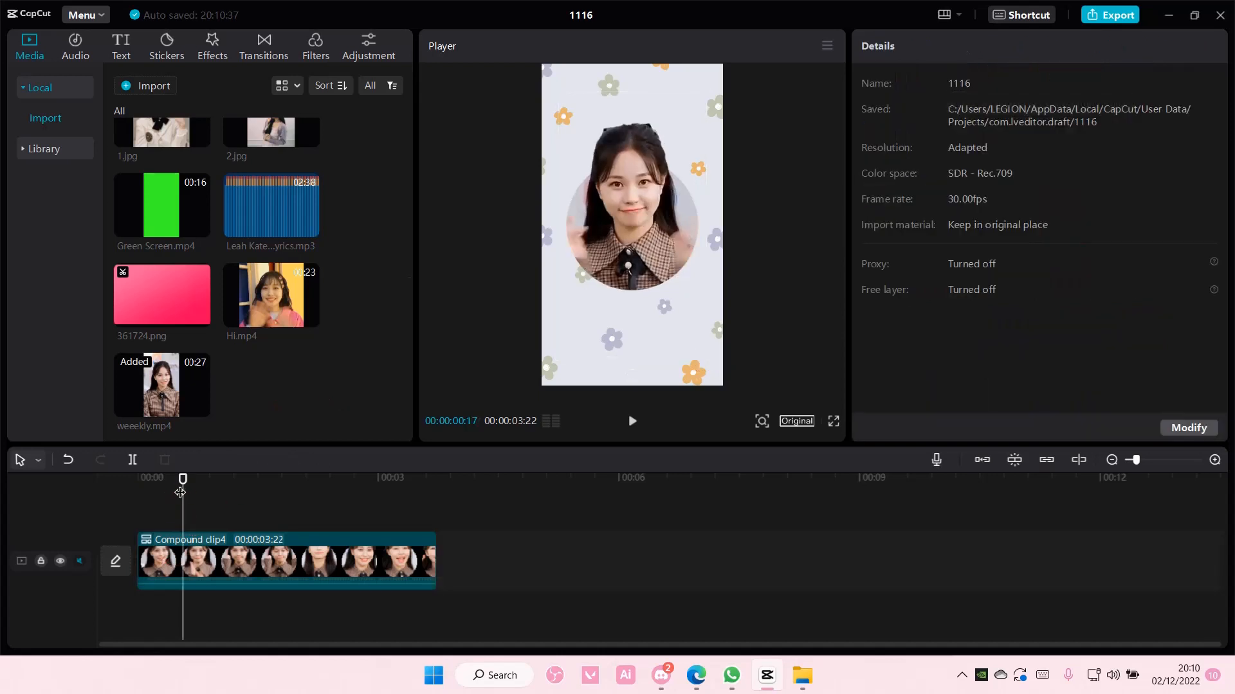
{"action": "left_click", "coordinate": [631, 421]}
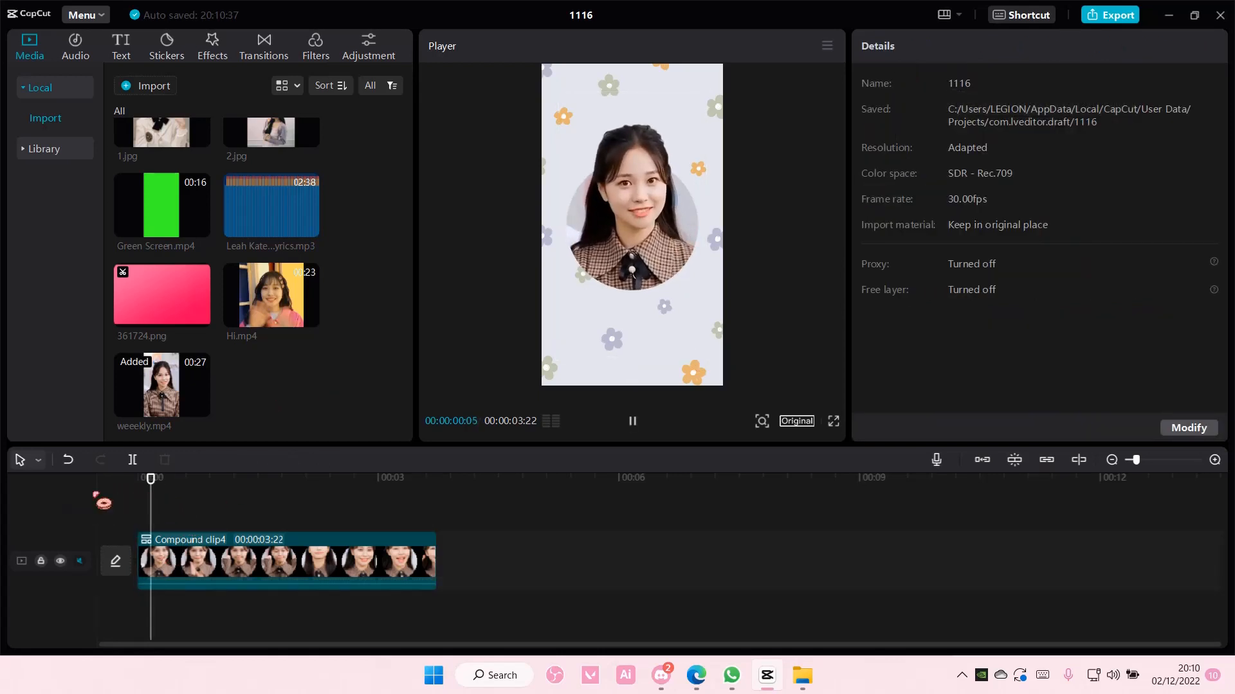
{"action": "left_click", "coordinate": [308, 478]}
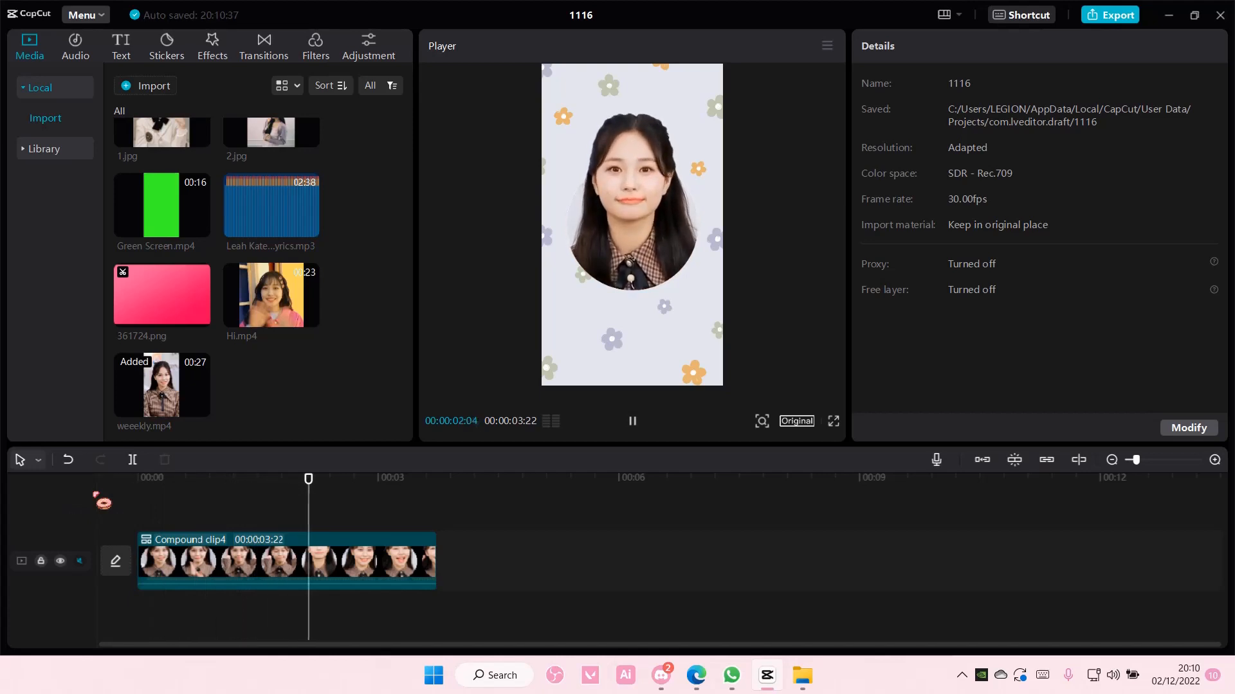
{"action": "left_click", "coordinate": [631, 420]}
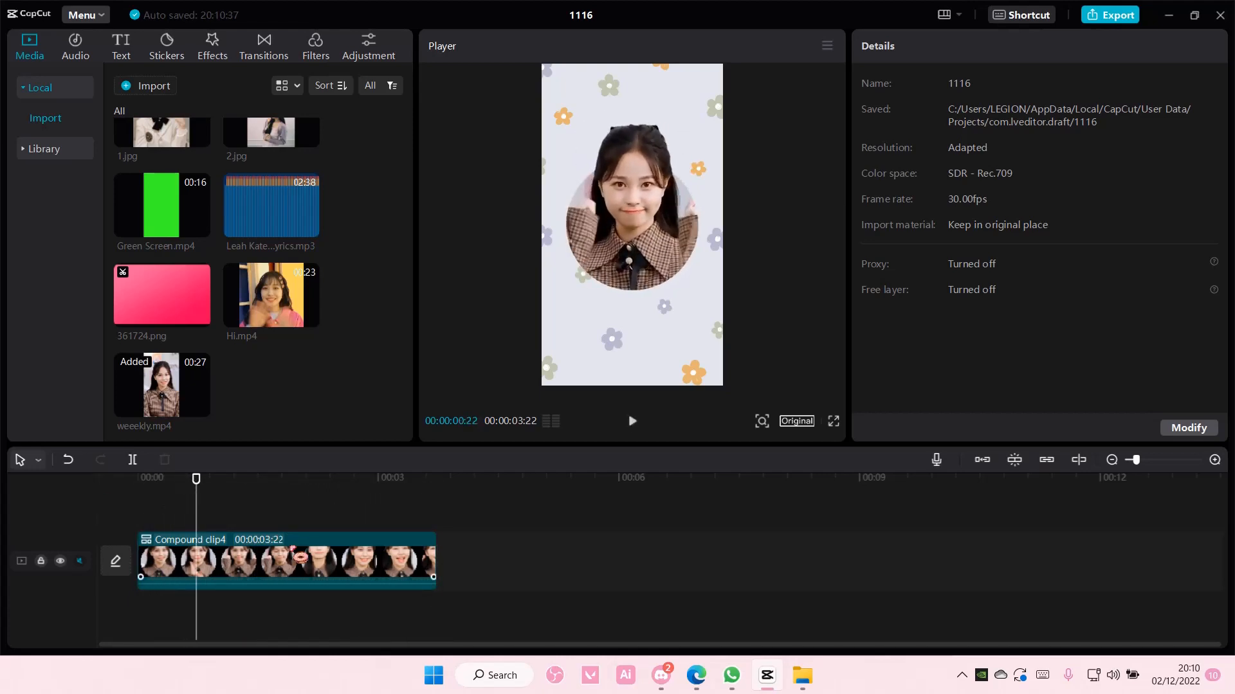
Replace the pastel flowers with the pink puppy Canvas Style background on the compound clip.
{"action": "left_click", "coordinate": [287, 560]}
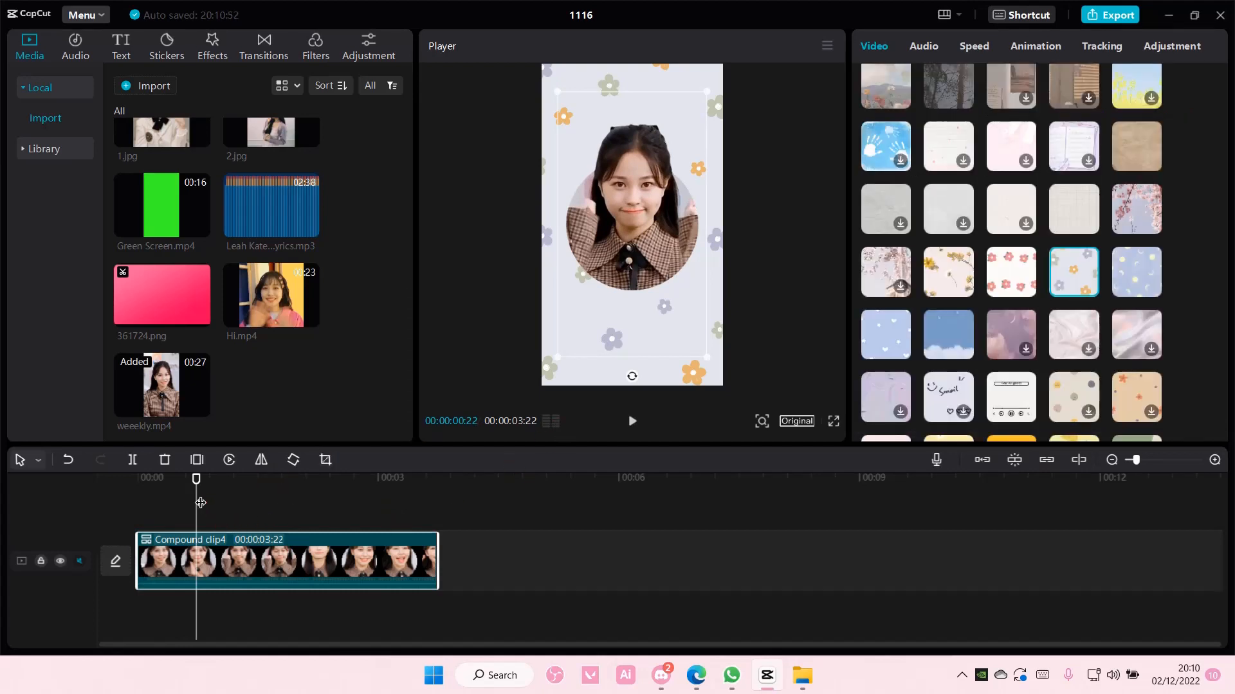
{"action": "scroll", "scroll_direction": "down", "scroll_amount": 3}
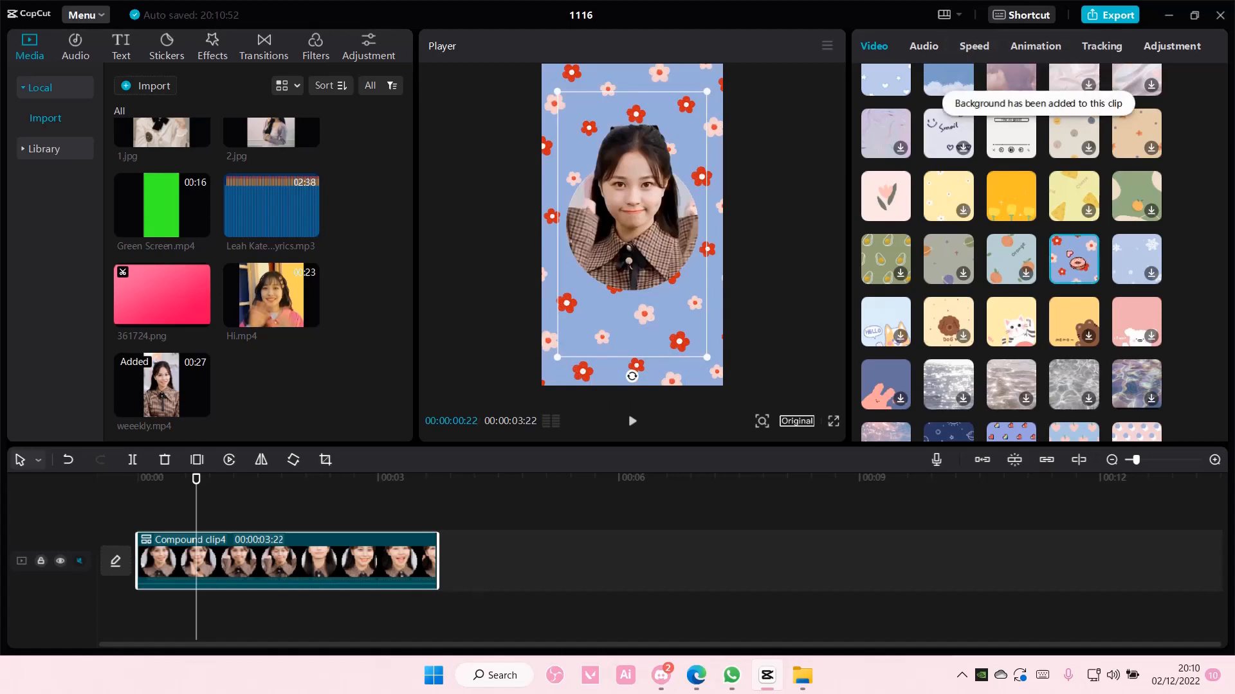
{"action": "left_click", "coordinate": [1136, 321]}
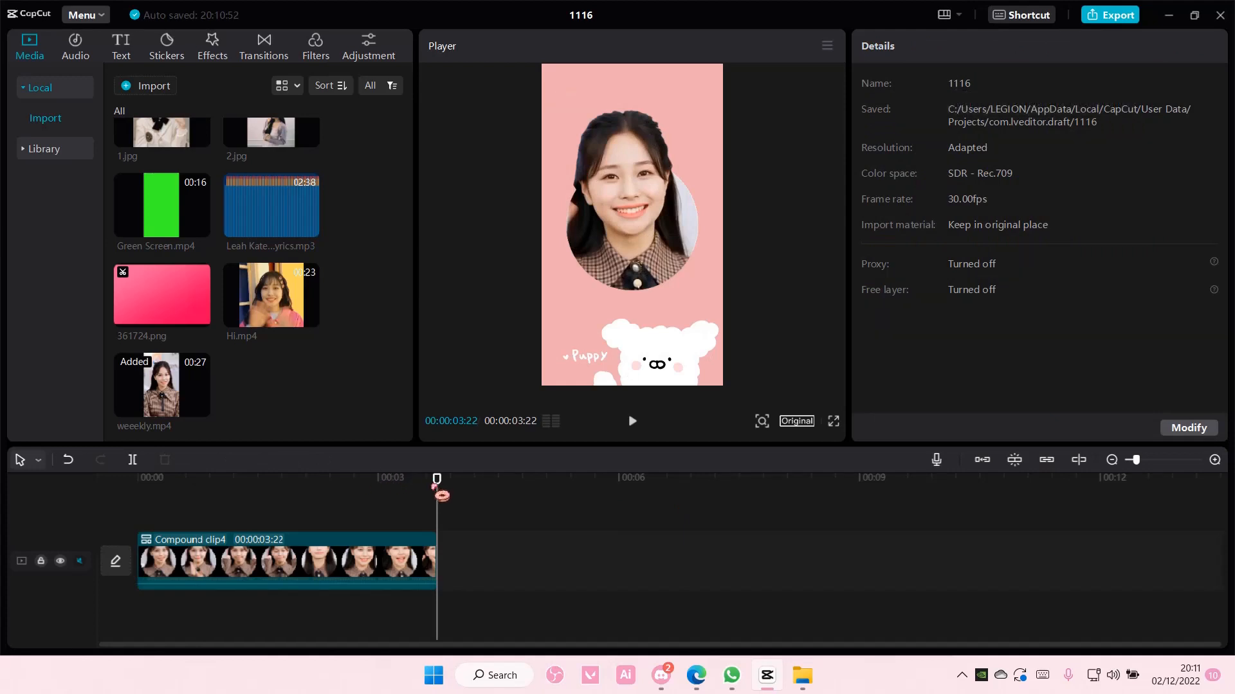
{"action": "mouse_move", "coordinate": [976, 547]}
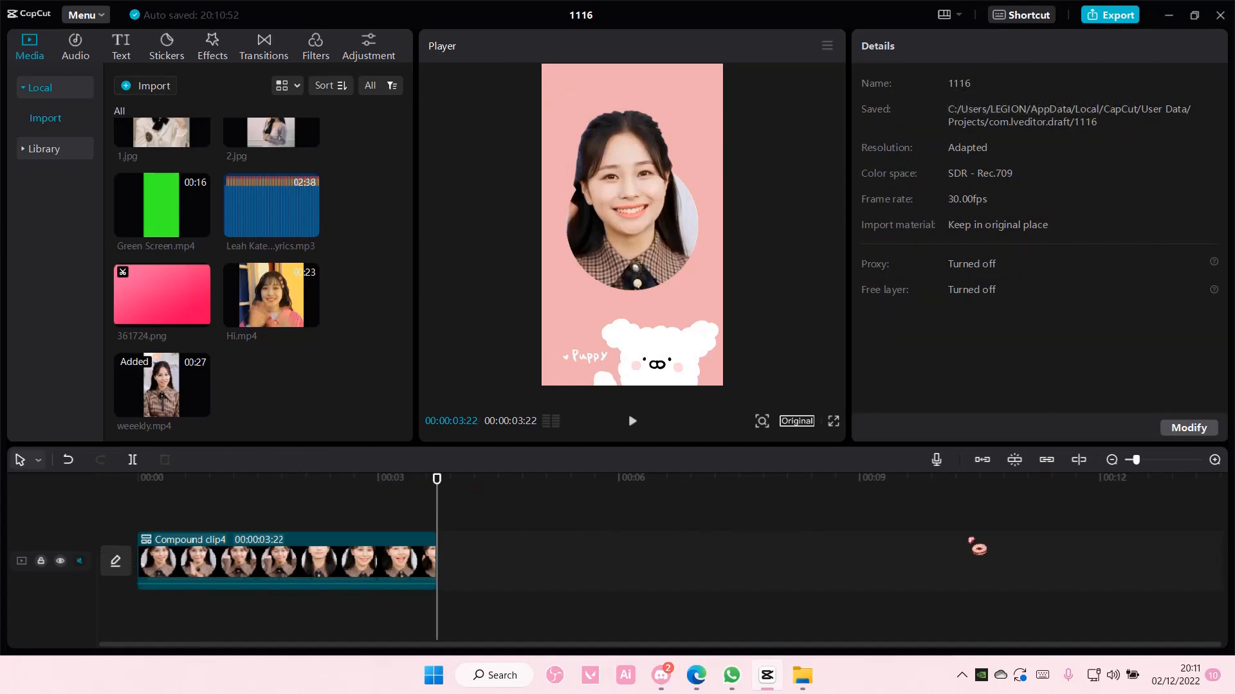